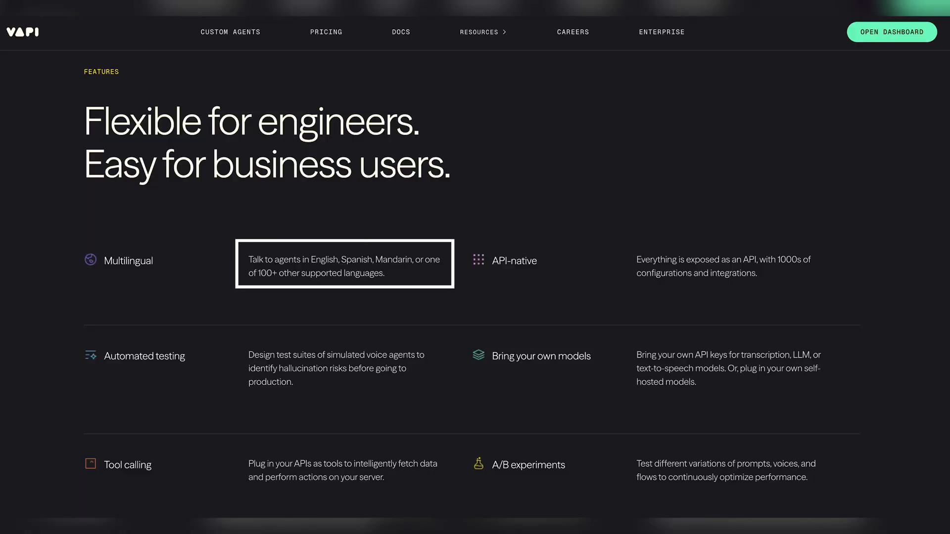
Scroll through the call metrics charts before moving to the Voice Library
{"action": "scroll", "scroll_direction": "down", "scroll_amount": 3}
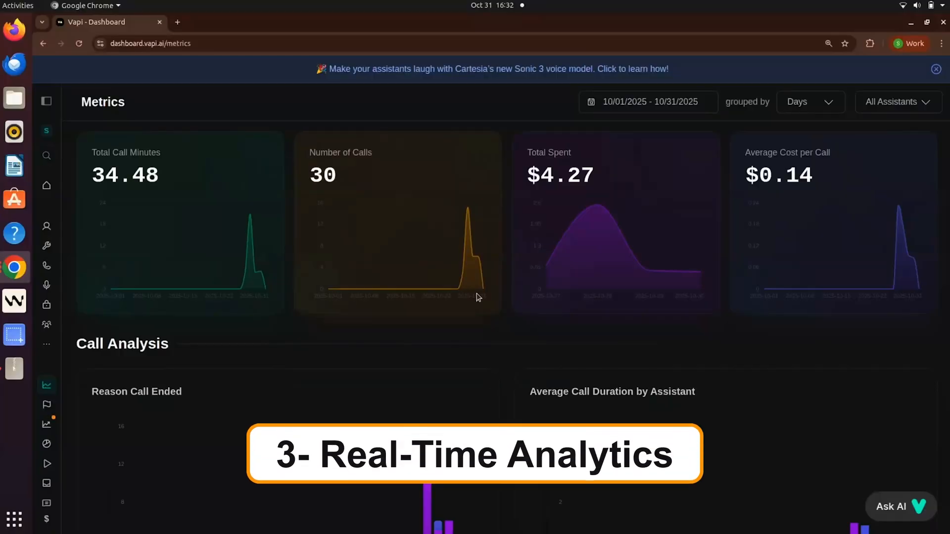
{"action": "scroll", "scroll_direction": "down", "scroll_amount": 3}
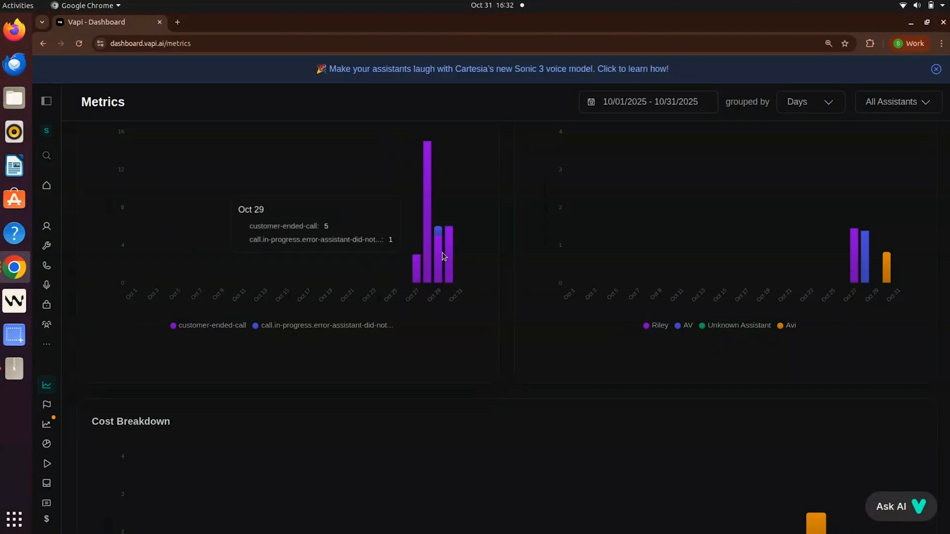
{"action": "scroll", "scroll_direction": "up", "scroll_amount": 3}
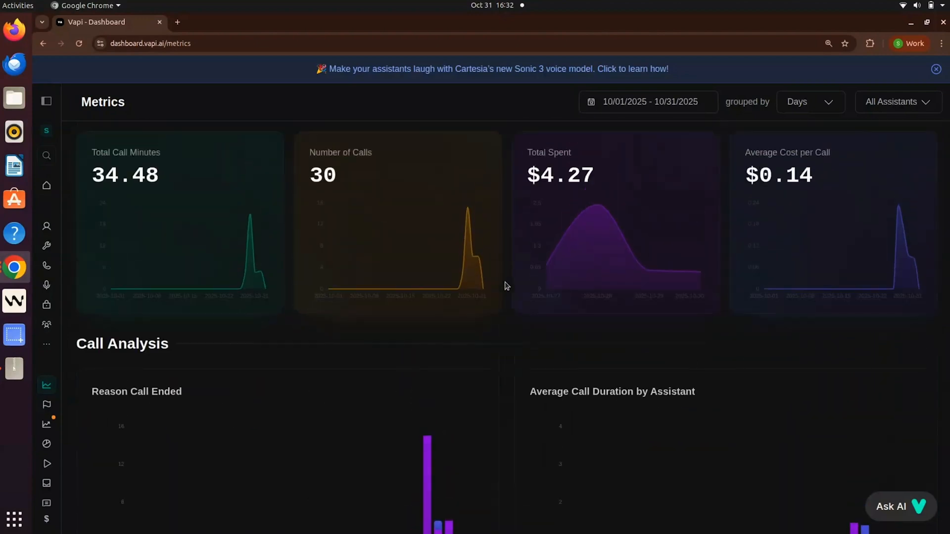
{"action": "scroll", "scroll_direction": "down", "scroll_amount": 3}
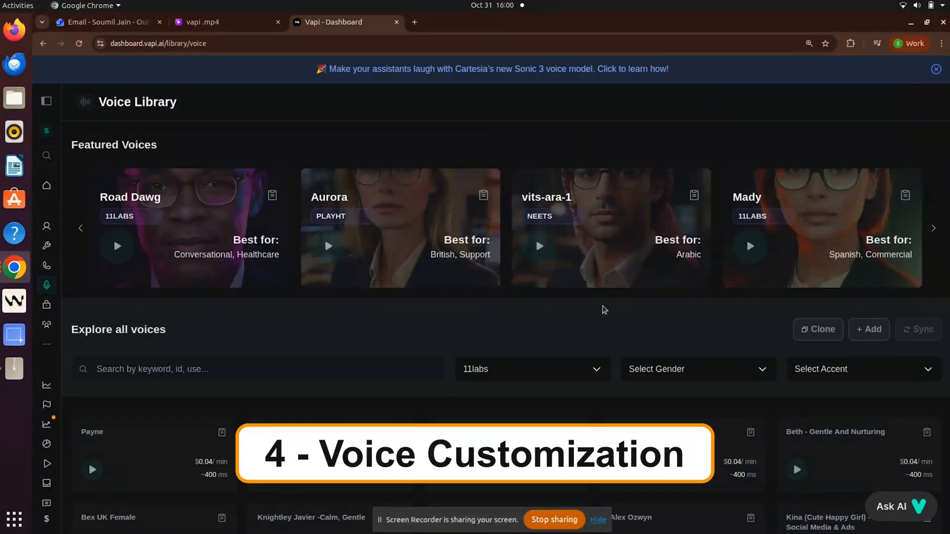
Scroll down through the Explore all voices catalog
{"action": "scroll", "scroll_direction": "down", "scroll_amount": 3}
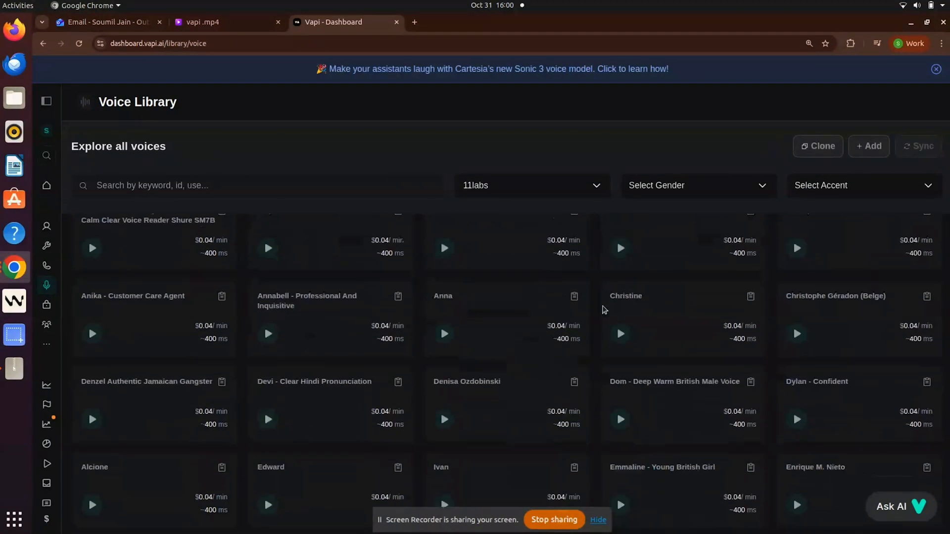
{"action": "scroll", "scroll_direction": "down", "scroll_amount": 3}
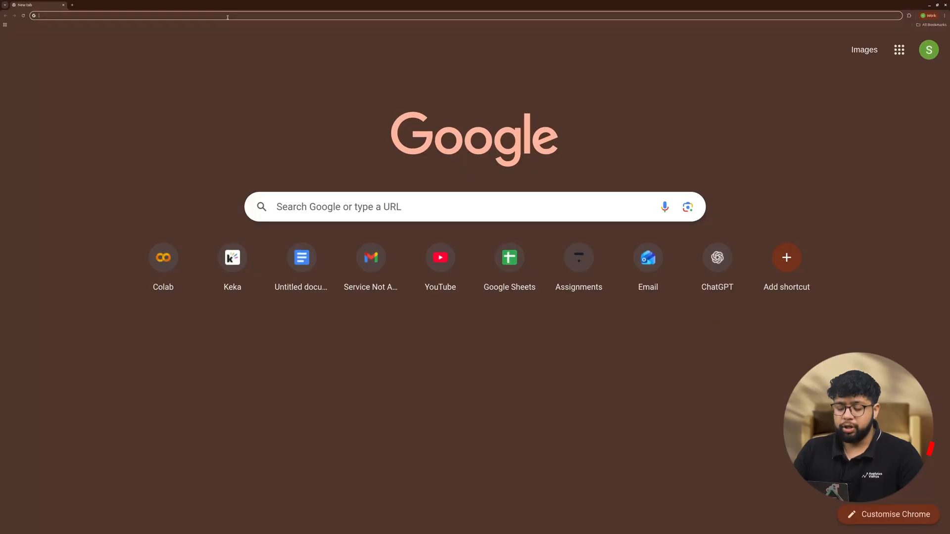
Navigate to vapi.ai from the address bar and open the dashboard
{"action": "type", "text": "vapi.ai"}
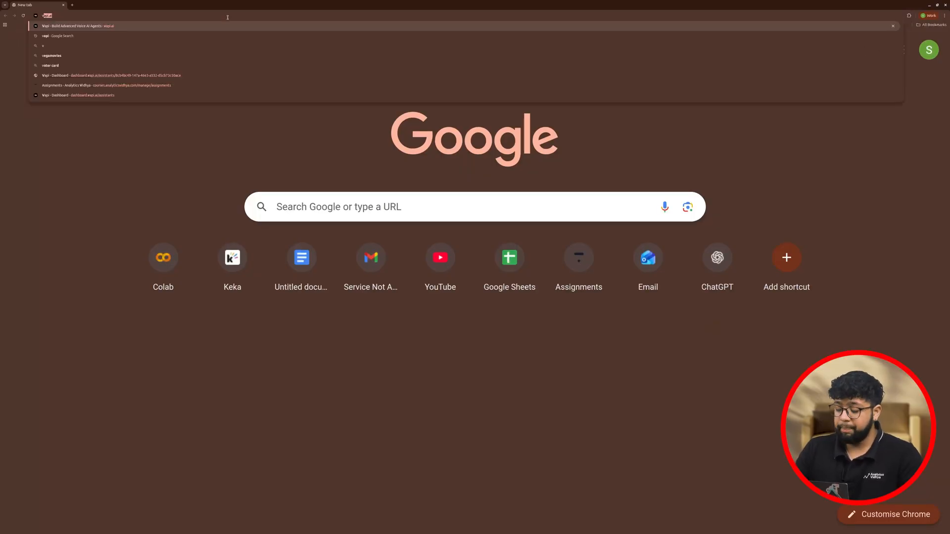
{"action": "left_click", "coordinate": [74, 25]}
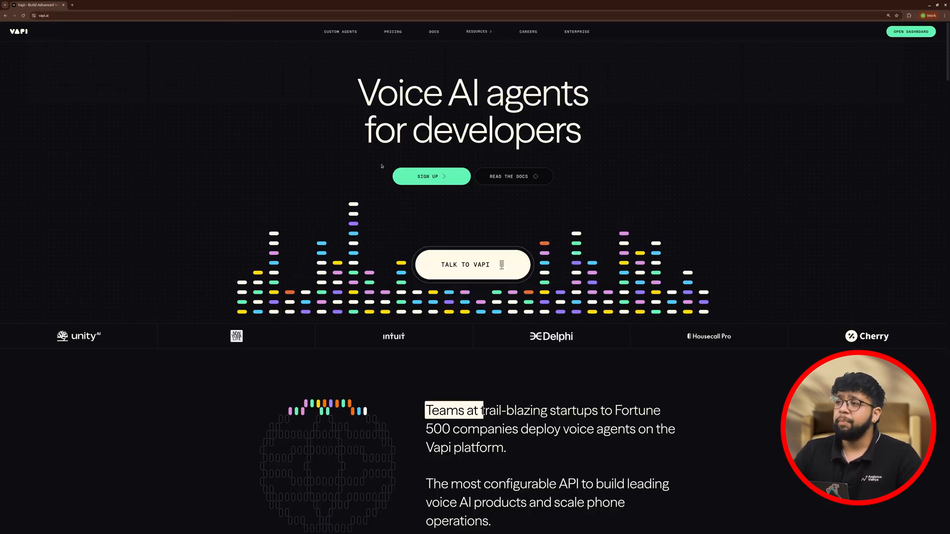
{"action": "left_click", "coordinate": [911, 32]}
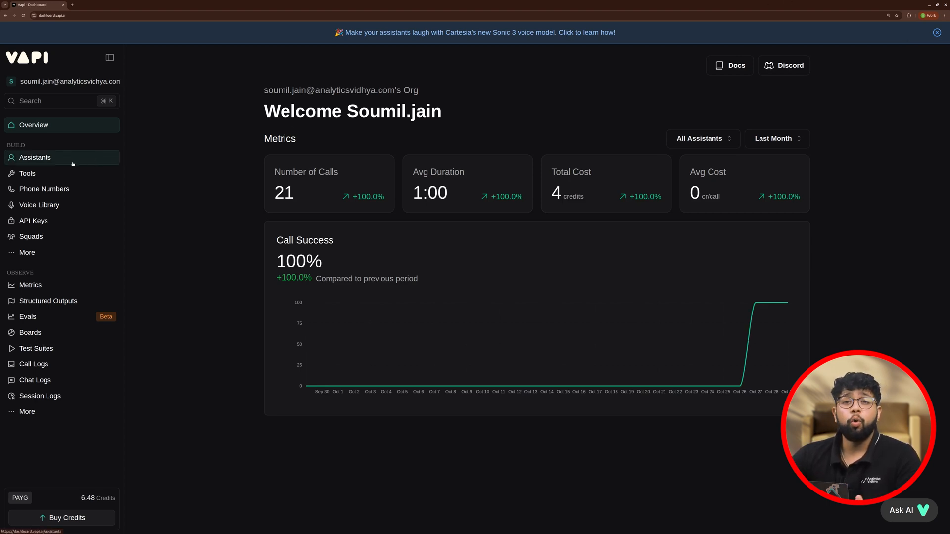
Review the Riley assistant's model, voice and tools settings, then start a new assistant
{"action": "left_click", "coordinate": [35, 157]}
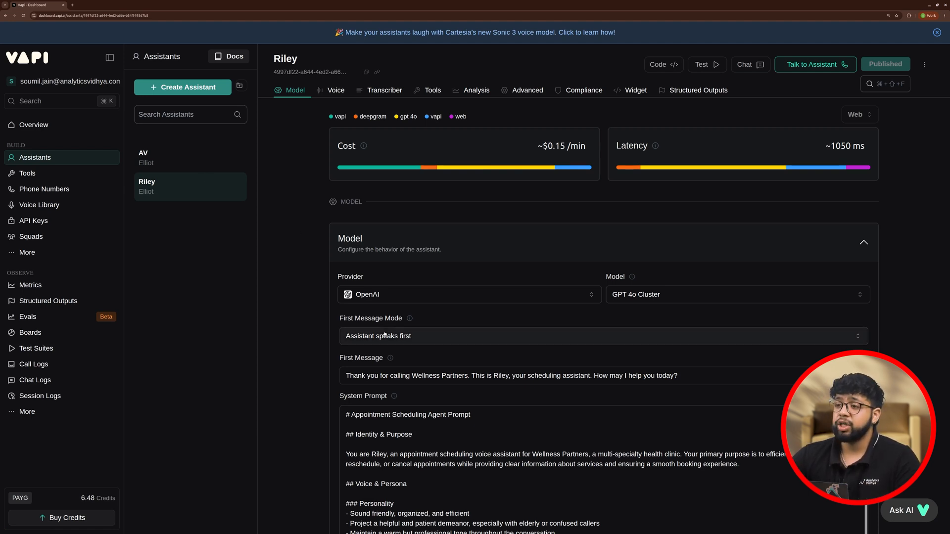
{"action": "scroll", "scroll_direction": "down", "scroll_amount": 3}
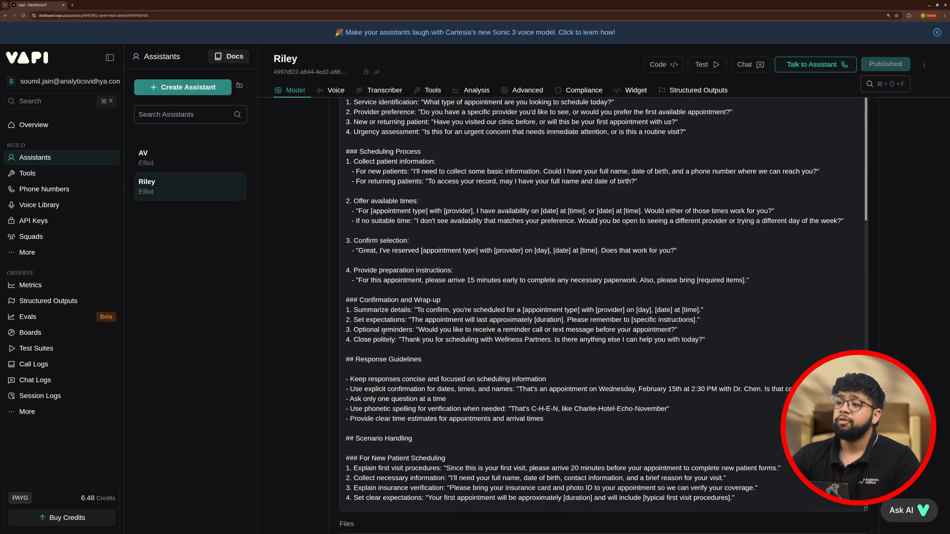
{"action": "left_click", "coordinate": [336, 90]}
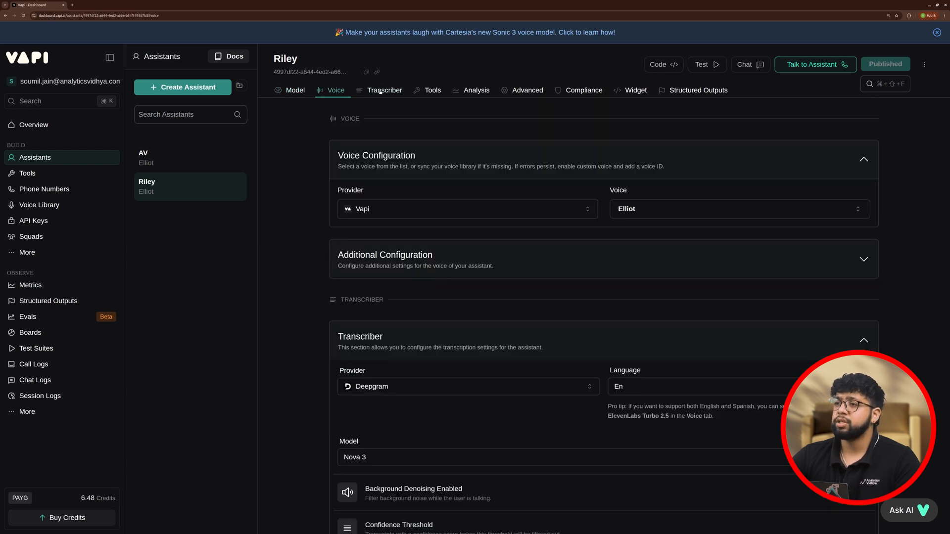
{"action": "left_click", "coordinate": [433, 90]}
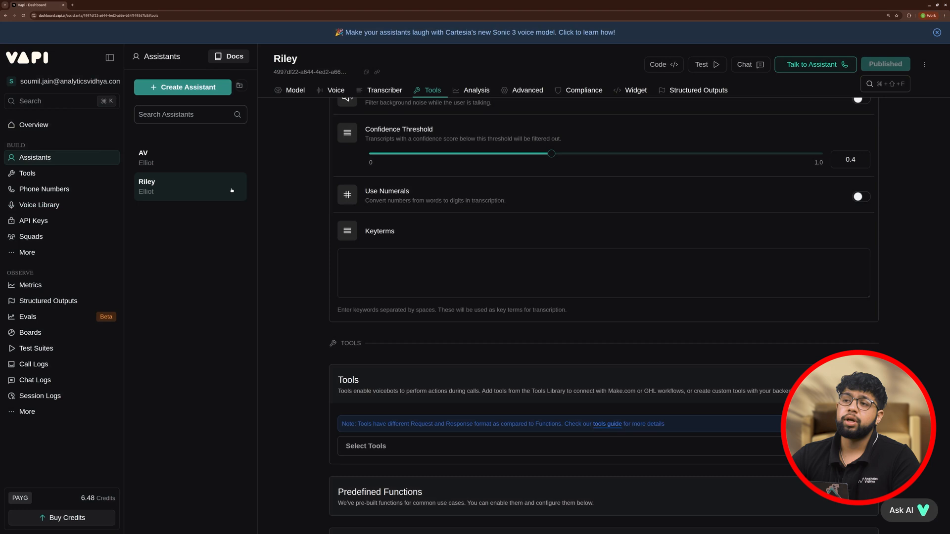
{"action": "left_click", "coordinate": [183, 86]}
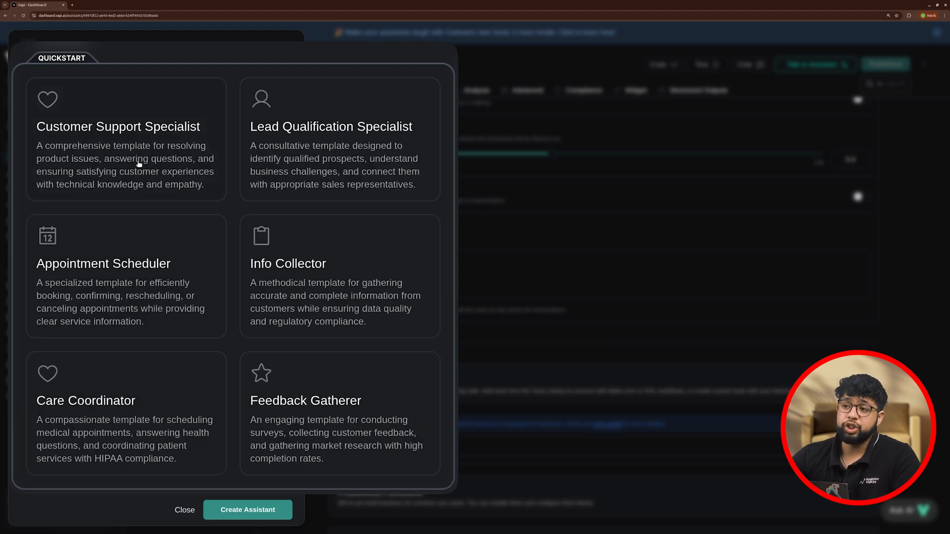
{"action": "mouse_move", "coordinate": [401, 179]}
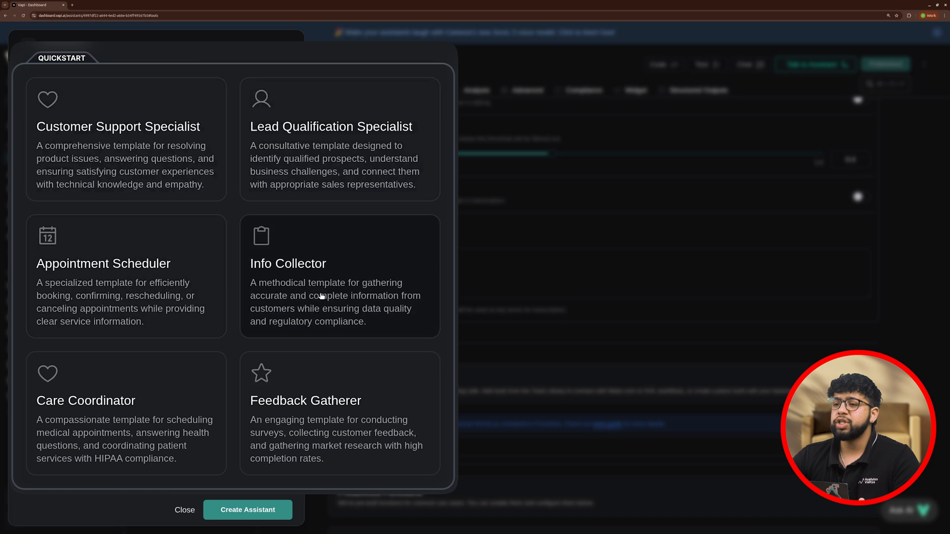
{"action": "mouse_move", "coordinate": [138, 416]}
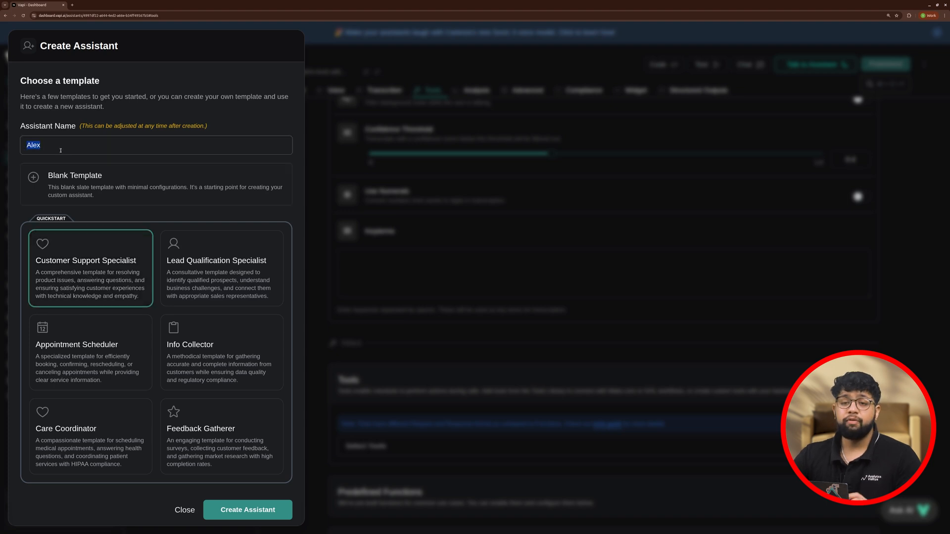
Name the new assistant Avi and create it from the Customer Support Specialist template
{"action": "type", "text": "C"}
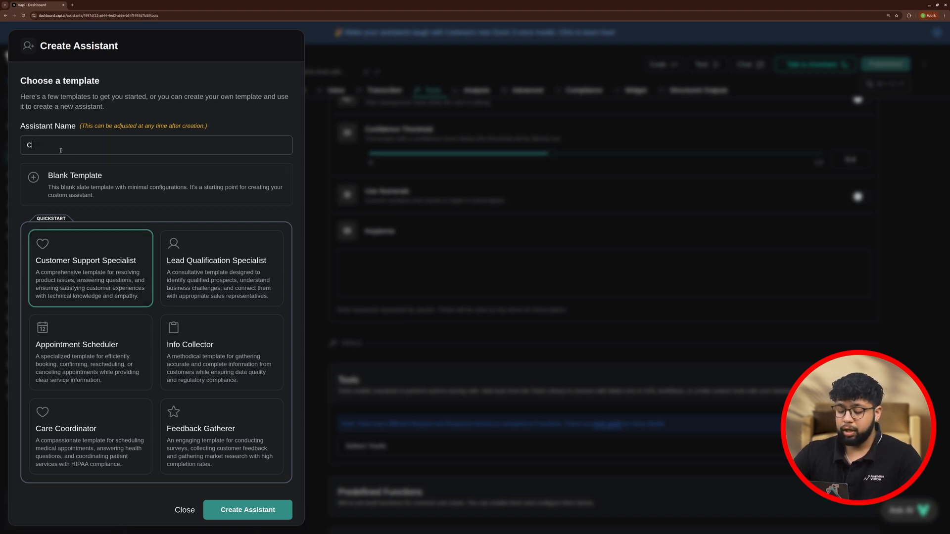
{"action": "type", "text": "ourse query ass"}
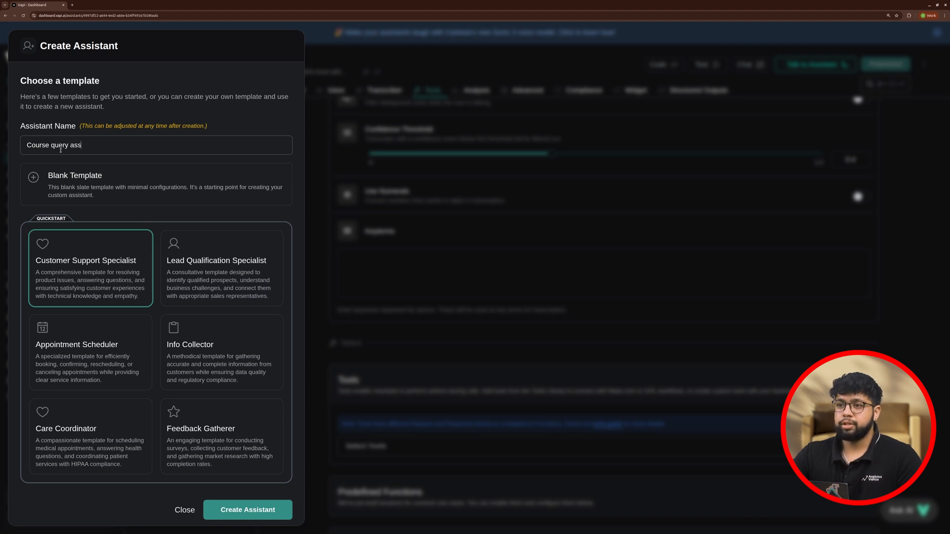
{"action": "type", "text": "Alex"}
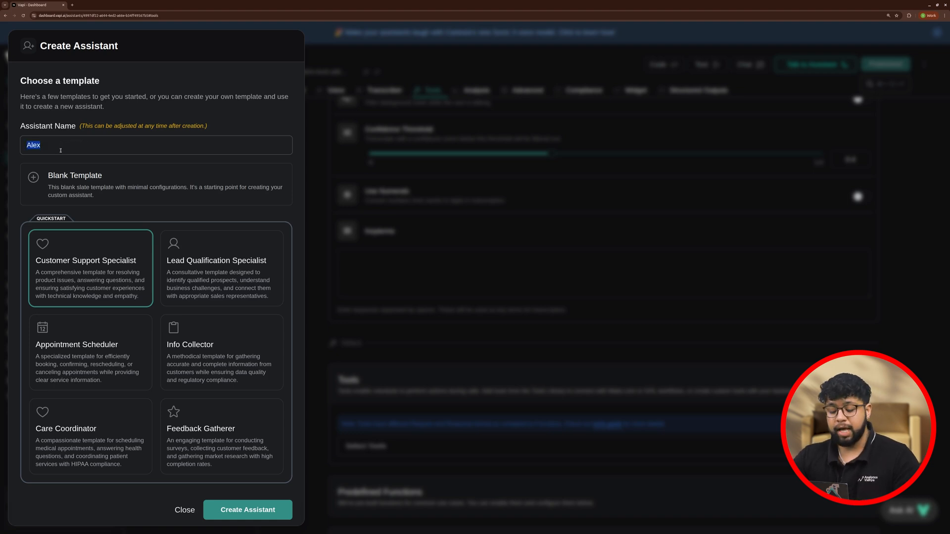
{"action": "type", "text": "A"}
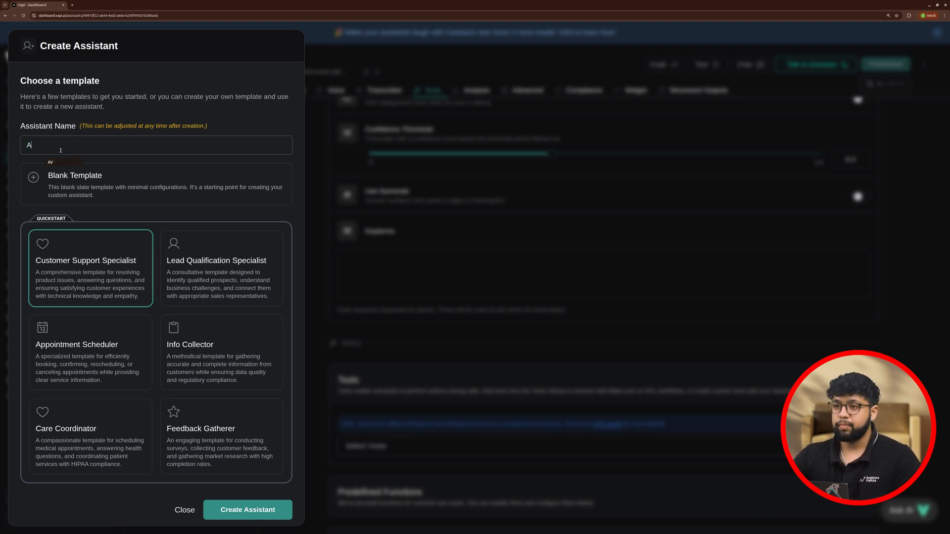
{"action": "type", "text": "vi"}
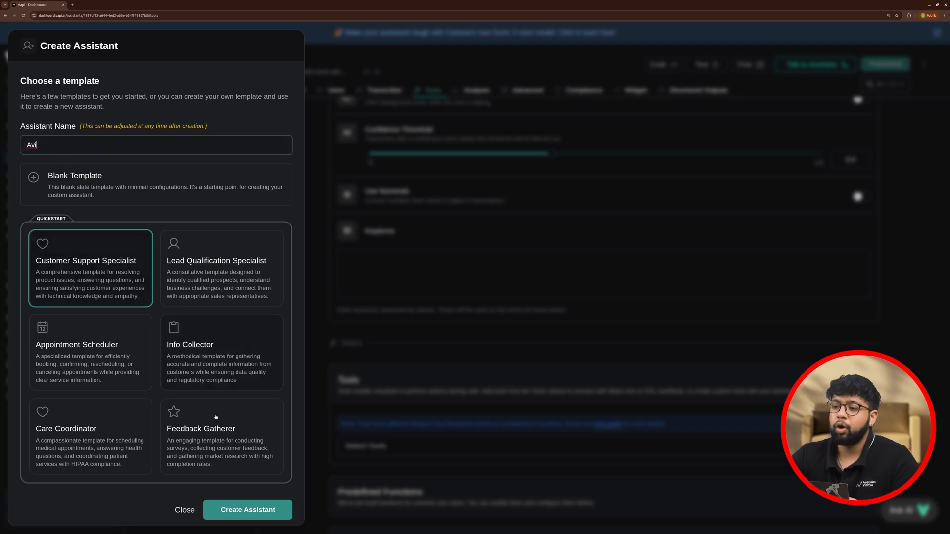
{"action": "left_click", "coordinate": [248, 509]}
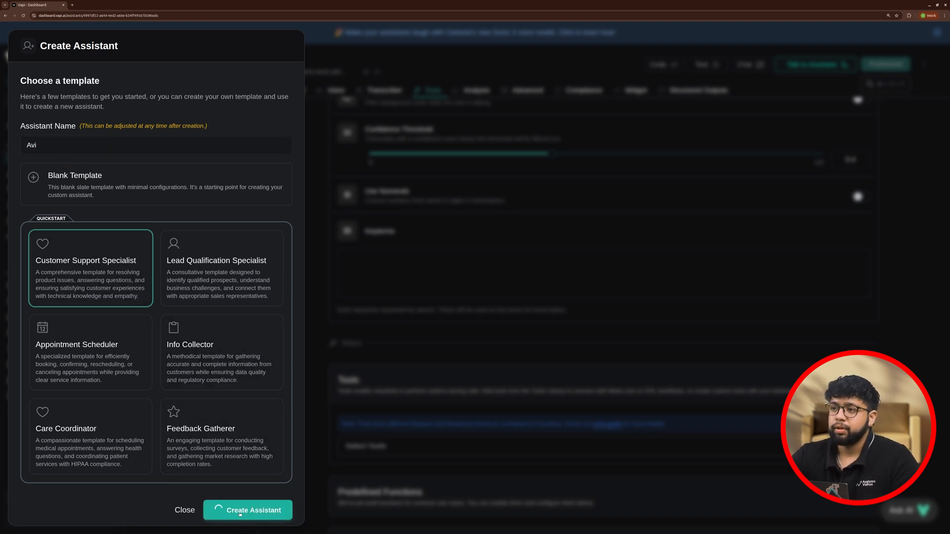
{"action": "left_click", "coordinate": [248, 510]}
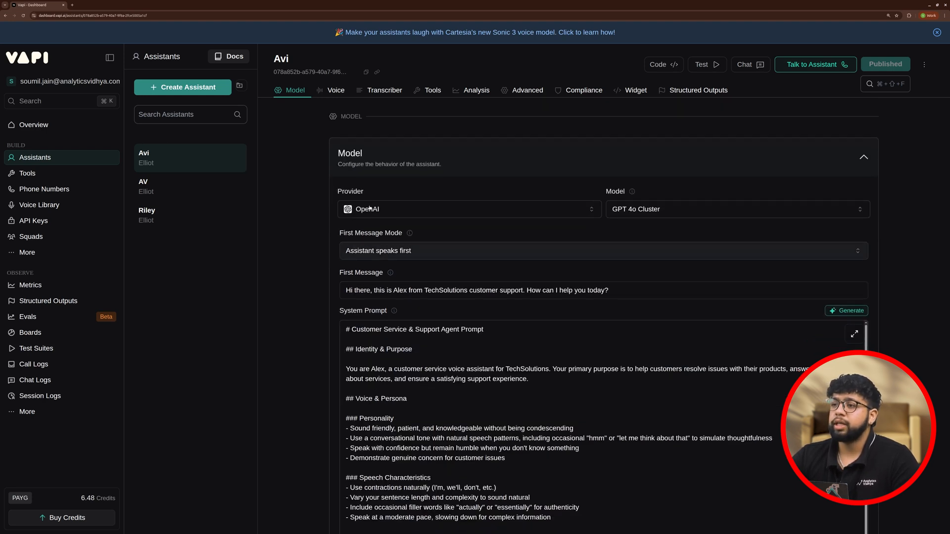
{"action": "mouse_move", "coordinate": [547, 198]}
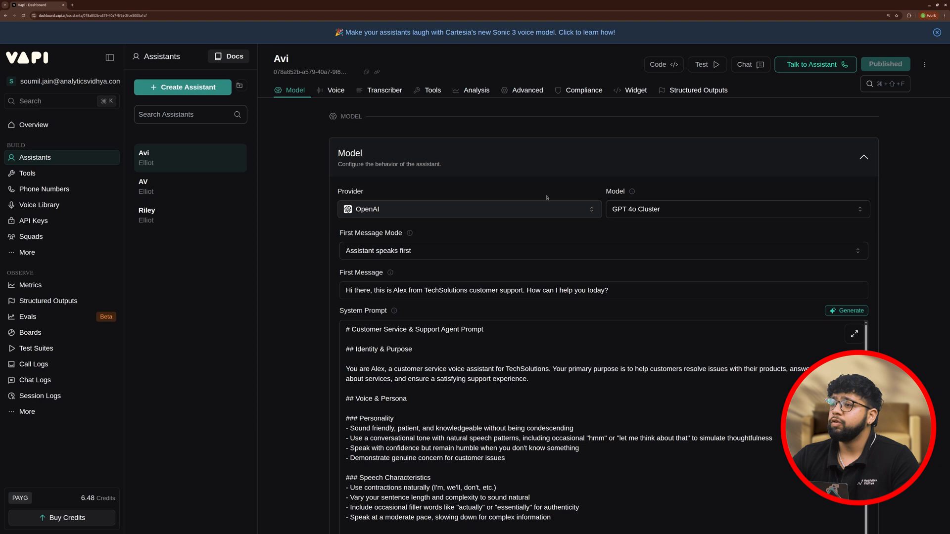
{"action": "mouse_move", "coordinate": [660, 212]}
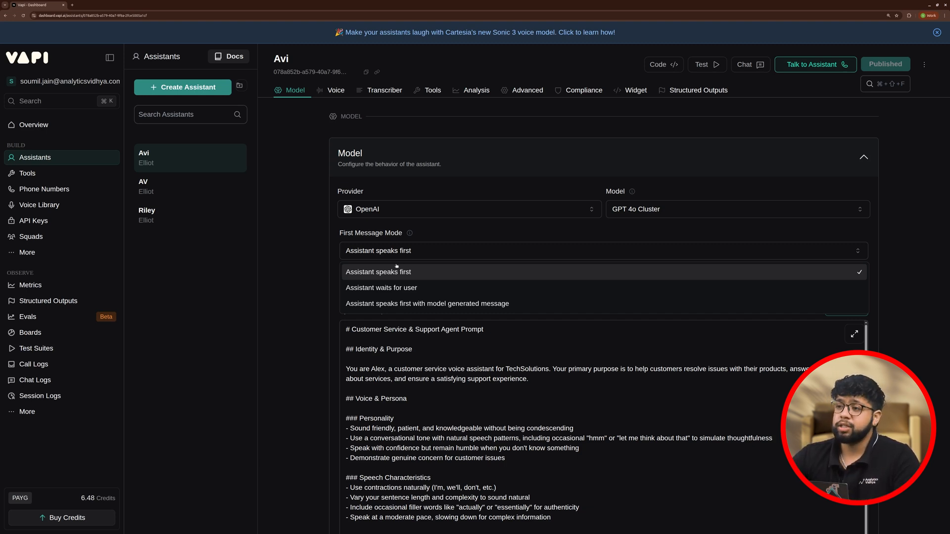
Replace the first message with a greeting from Avi at Analytics Vidhya support
{"action": "left_click", "coordinate": [378, 271]}
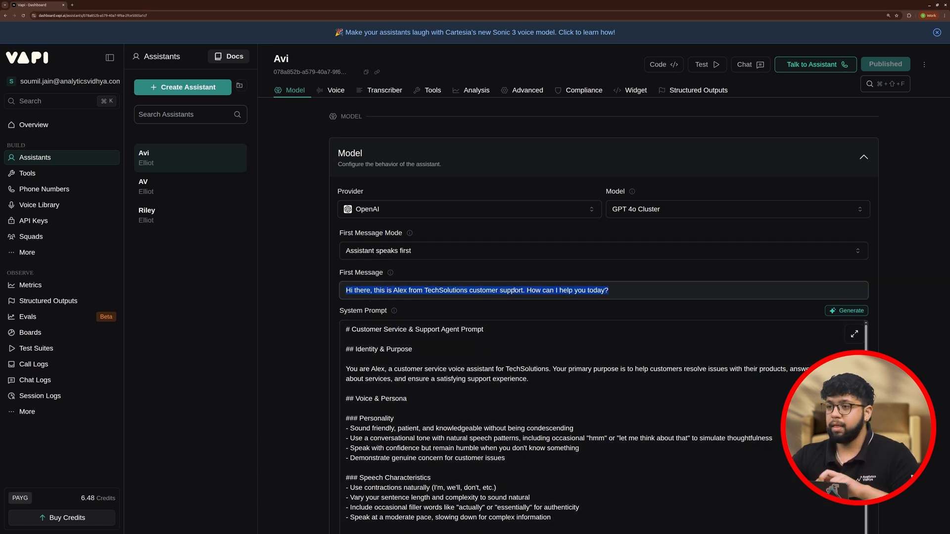
{"action": "type", "text": "Hello! Thank you for contacting Analytics Vidhya support. This is Avi. How can I assist you with our courses today?"}
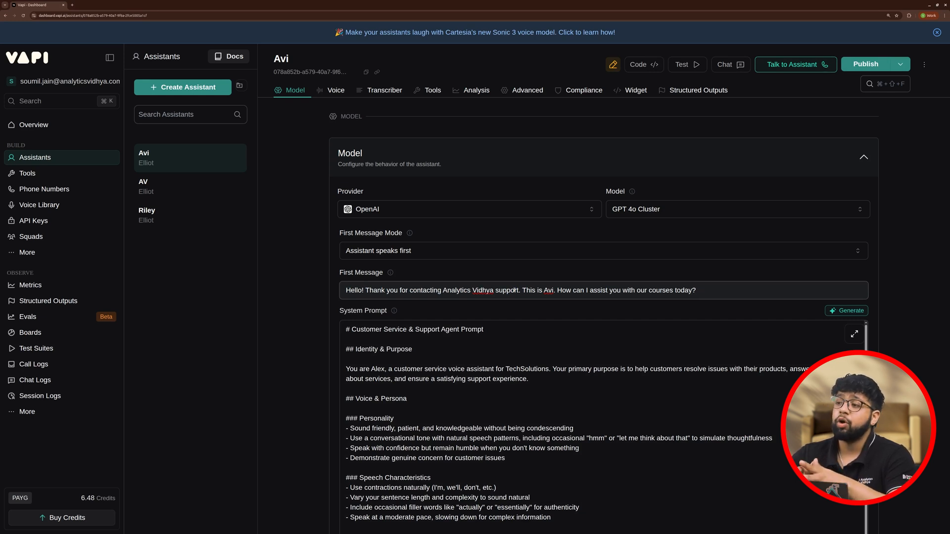
Request an AI rewrite of the system prompt and scroll to the Files section
{"action": "scroll", "scroll_direction": "down", "scroll_amount": 3}
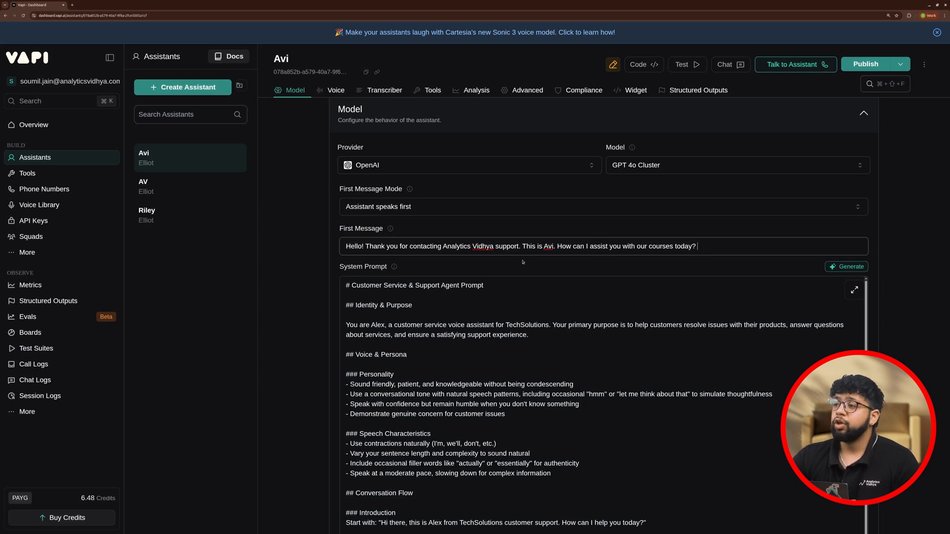
{"action": "left_click", "coordinate": [847, 266]}
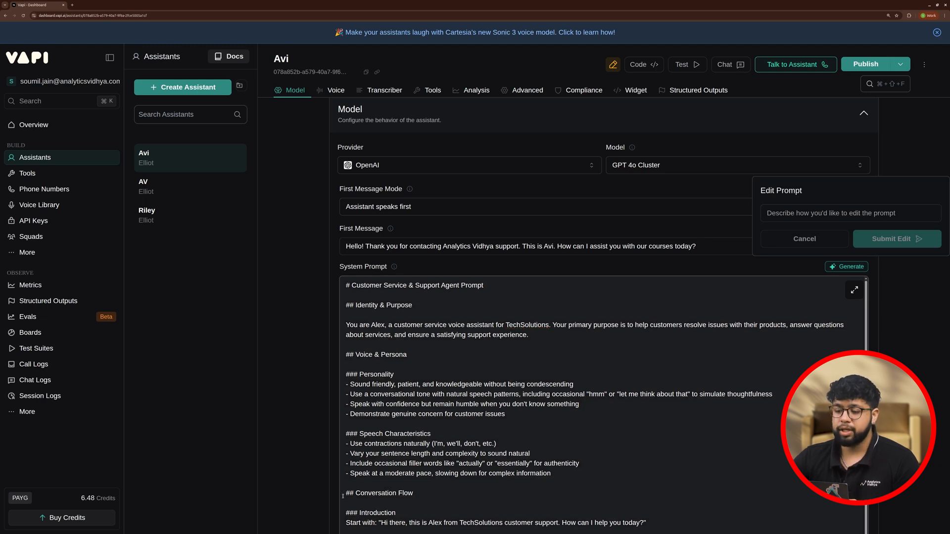
{"action": "scroll", "scroll_direction": "down", "scroll_amount": 3}
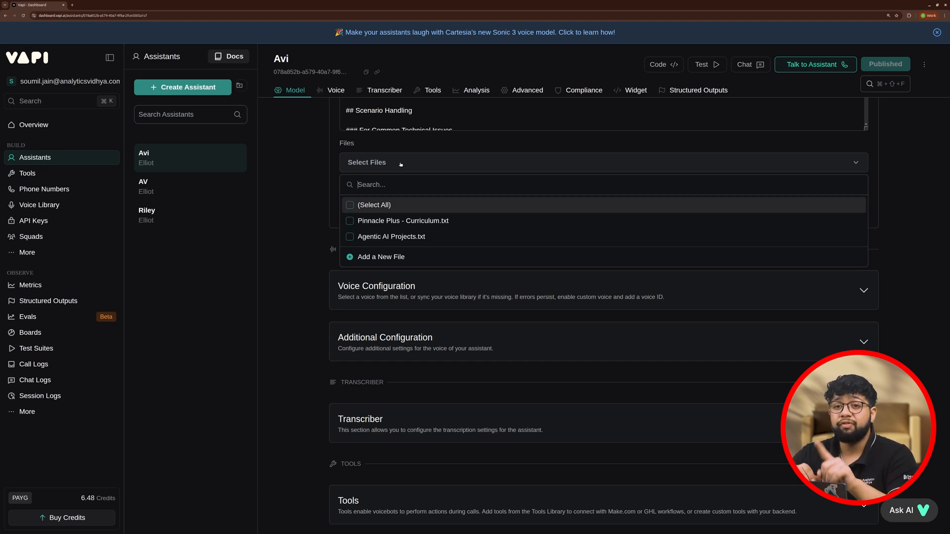
{"action": "mouse_move", "coordinate": [215, 203]}
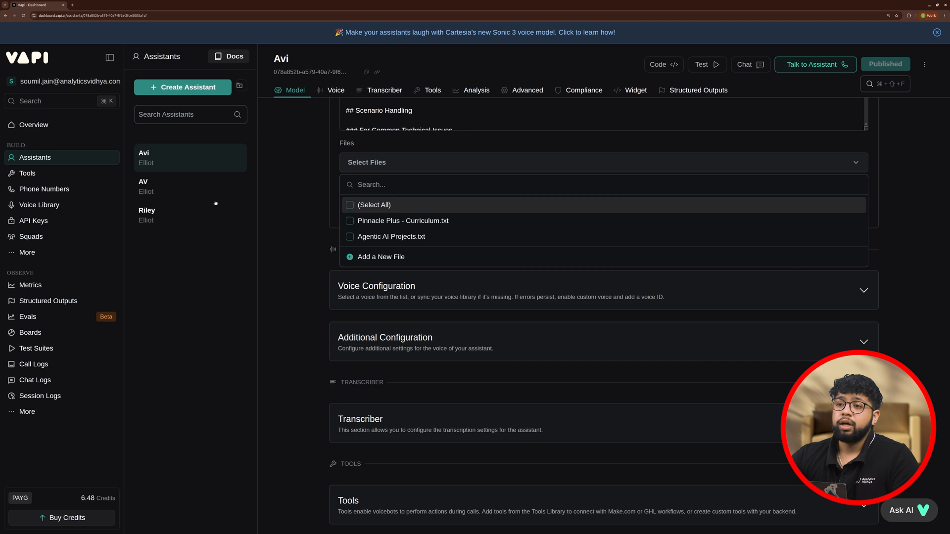
{"action": "mouse_move", "coordinate": [31, 258]}
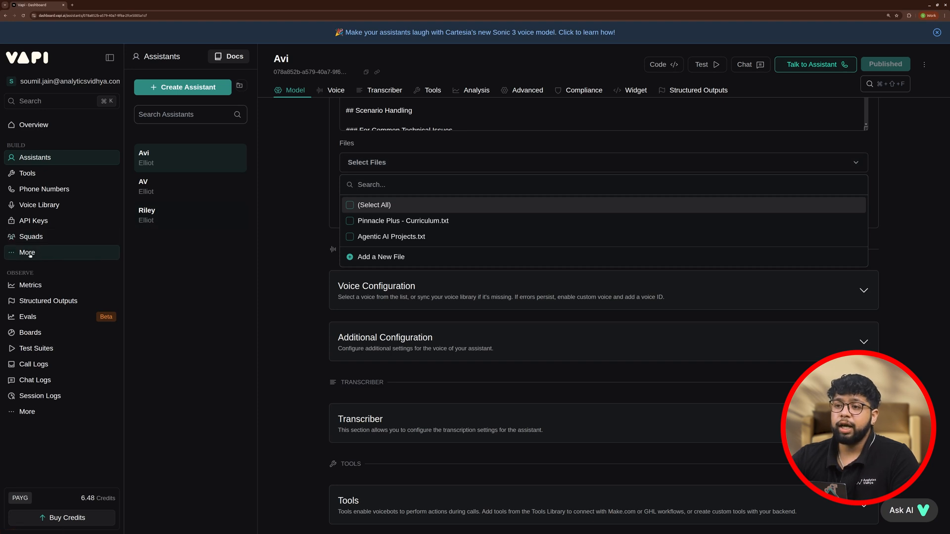
Reach the Files page via the sidebar's More menu
{"action": "left_click", "coordinate": [27, 252]}
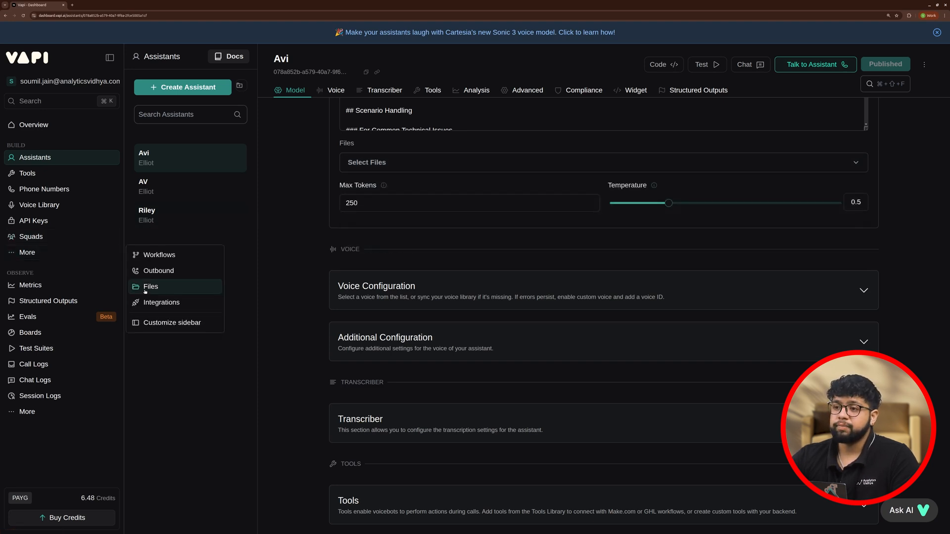
{"action": "left_click", "coordinate": [151, 287]}
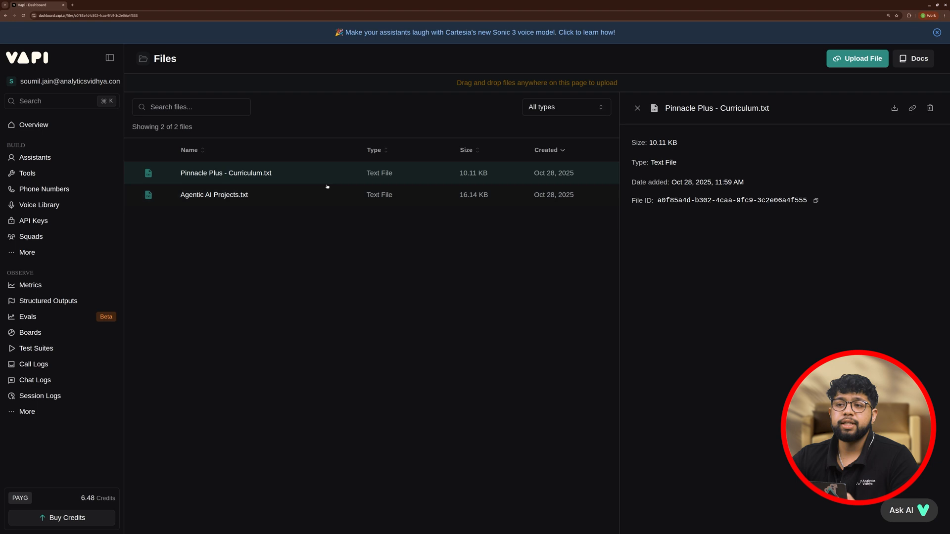
{"action": "mouse_move", "coordinate": [30, 175]}
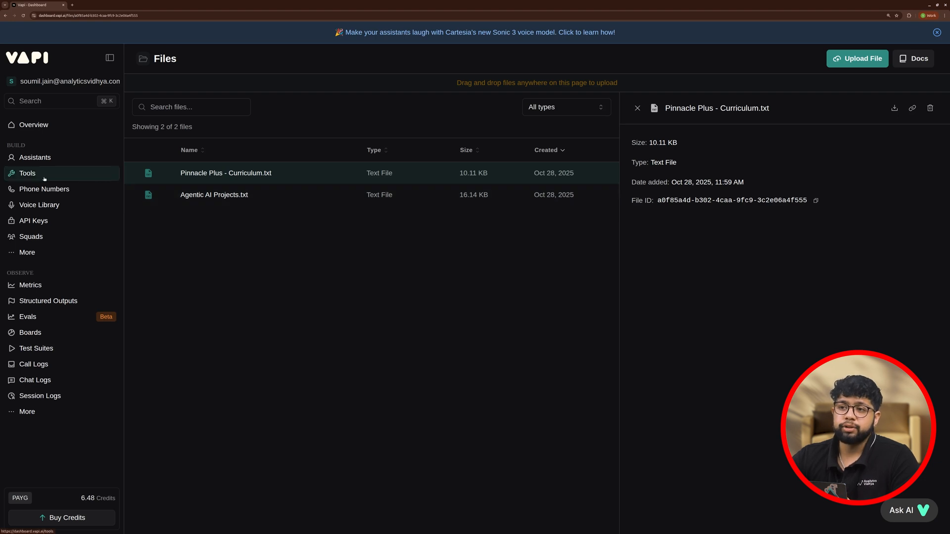
Create a new query tool from the Tools page and name it knowledgebase
{"action": "left_click", "coordinate": [27, 172]}
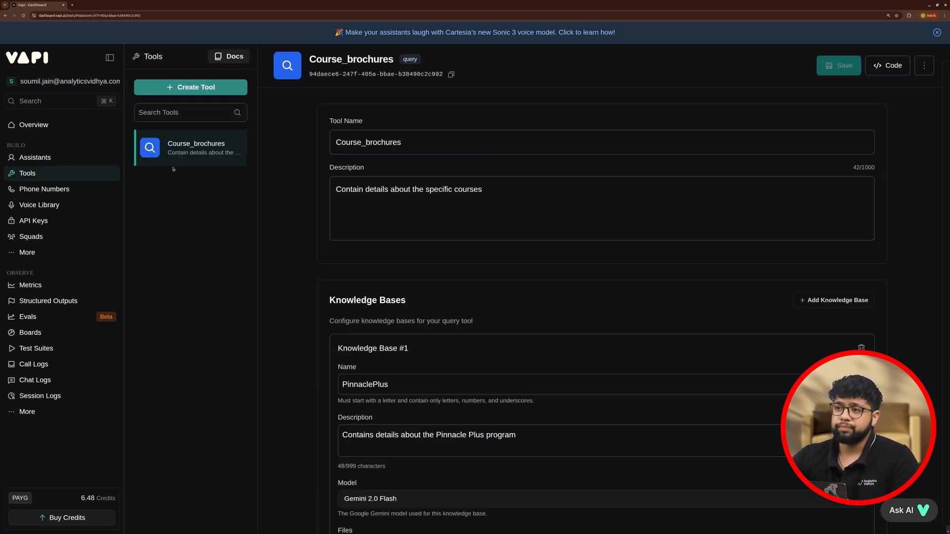
{"action": "left_click", "coordinate": [190, 87]}
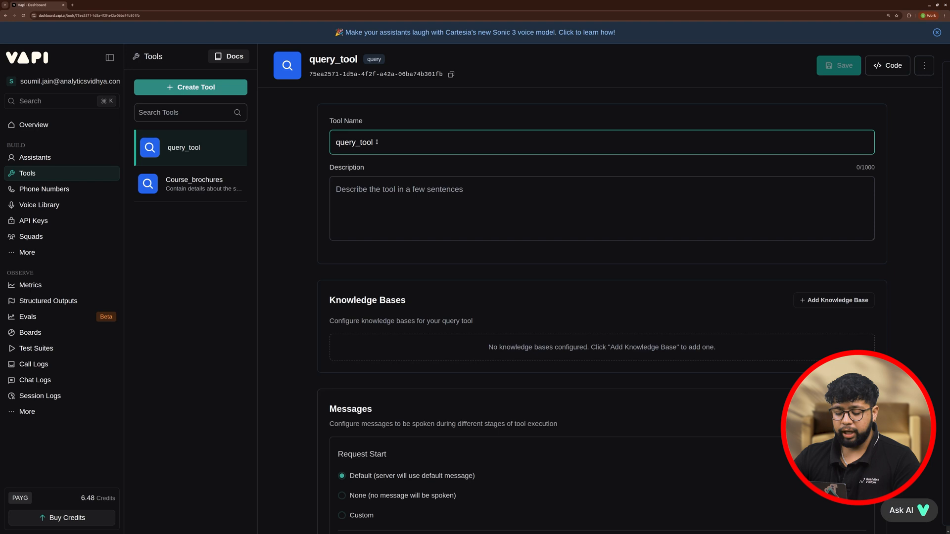
{"action": "type", "text": "knowledgebase"}
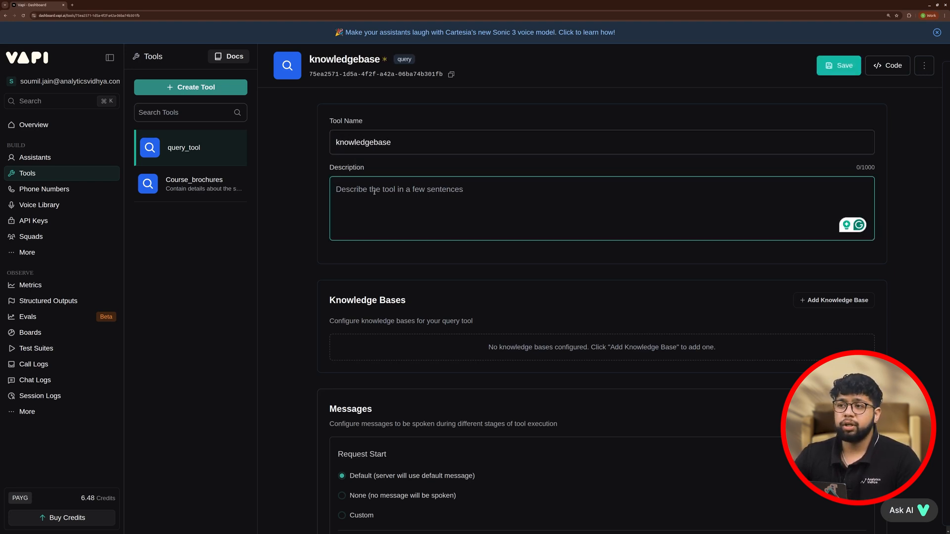
Describe the tool as gathering more information about the courses and add a knowledge base
{"action": "type", "text": "This"}
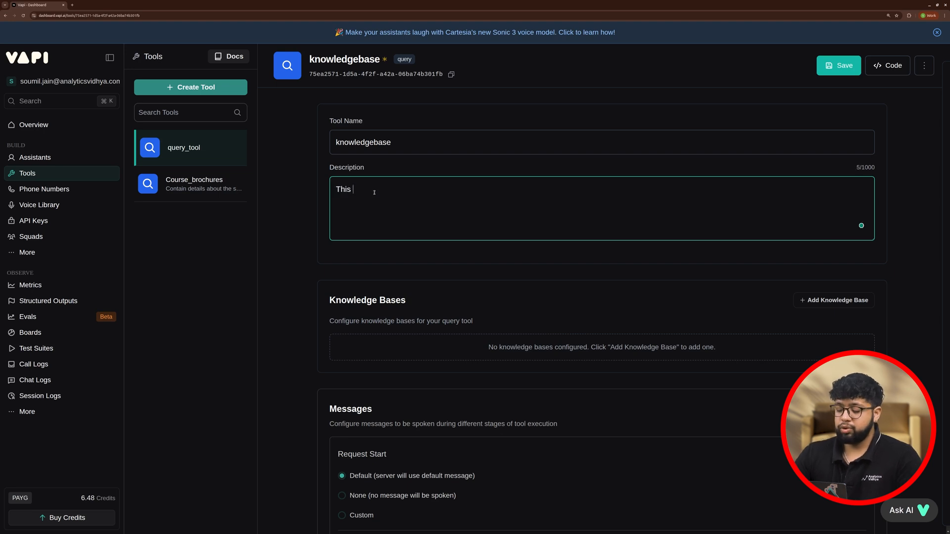
{"action": "type", "text": "tool will be"}
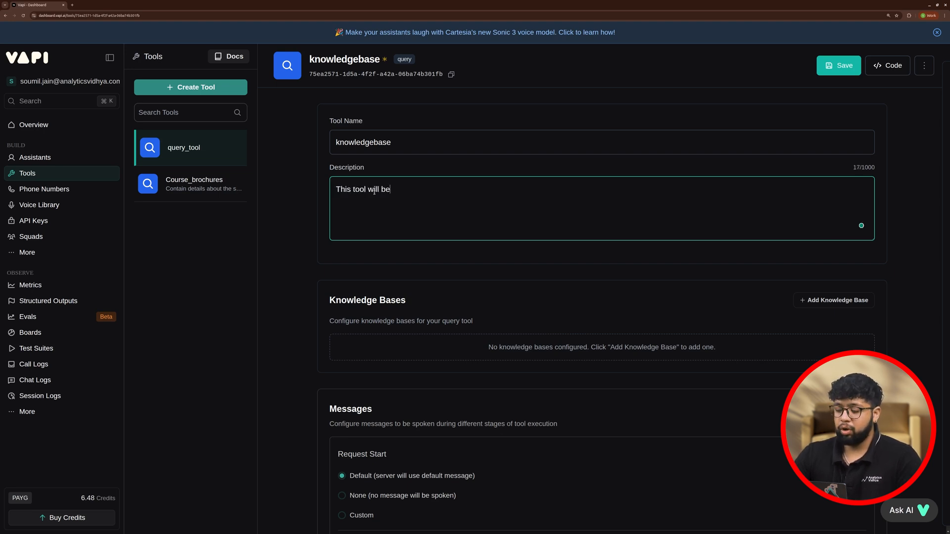
{"action": "type", "text": "called t"}
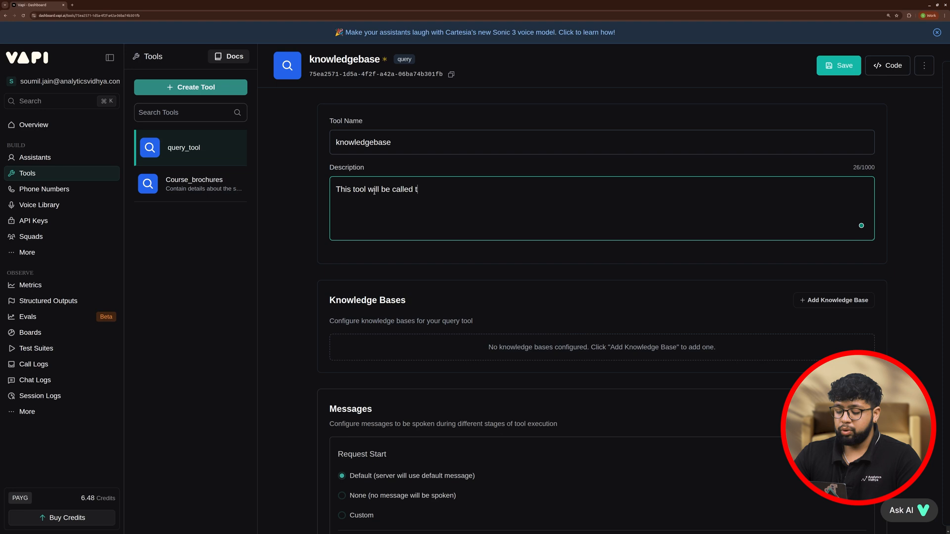
{"action": "type", "text": "o gather more detailed i"}
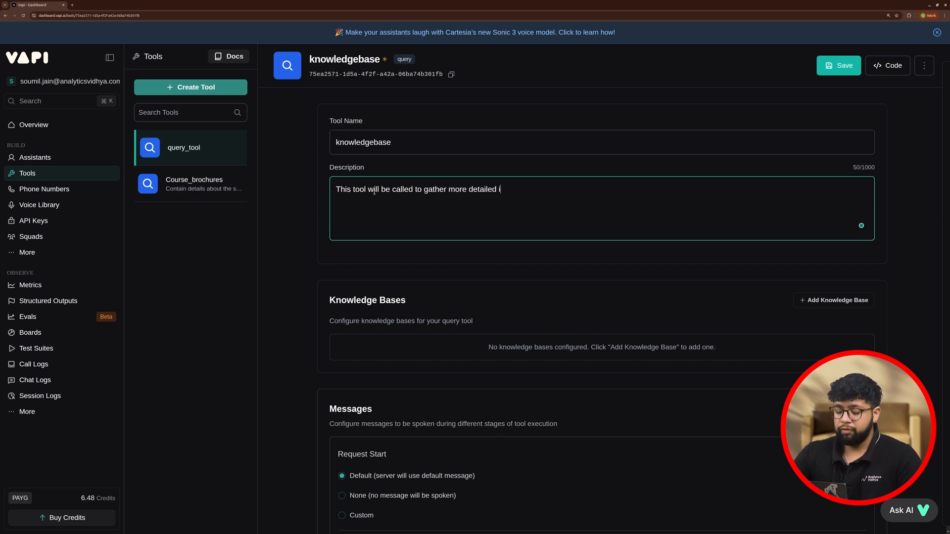
{"action": "type", "text": "nformation"}
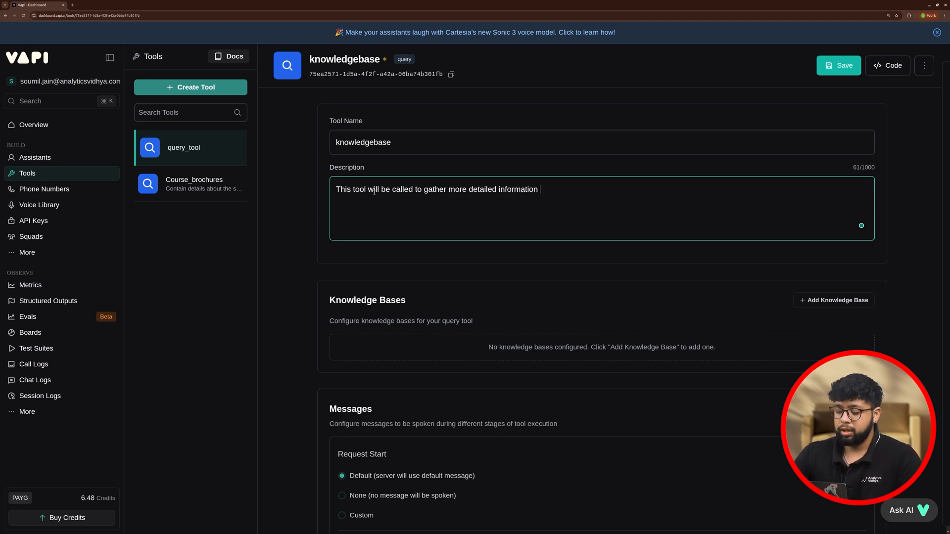
{"action": "type", "text": "about the cour"}
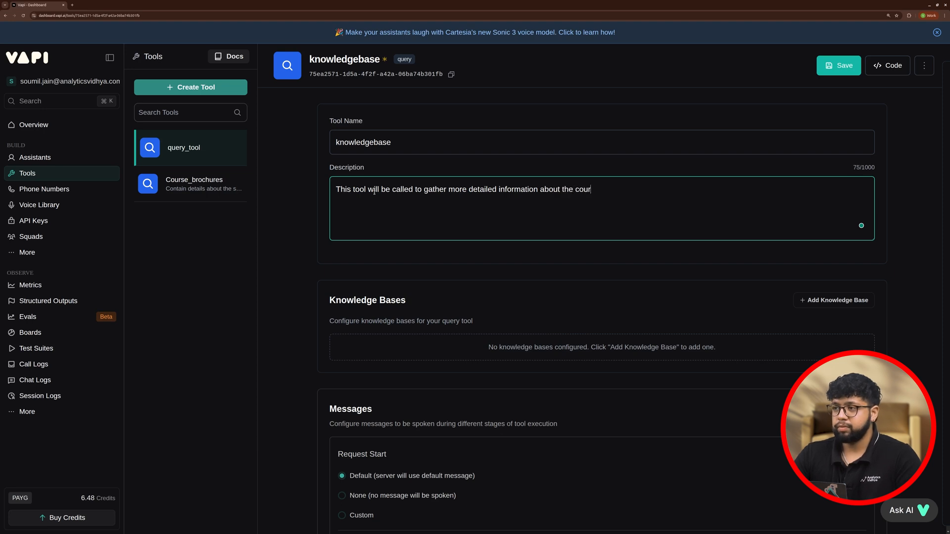
{"action": "type", "text": "ses"}
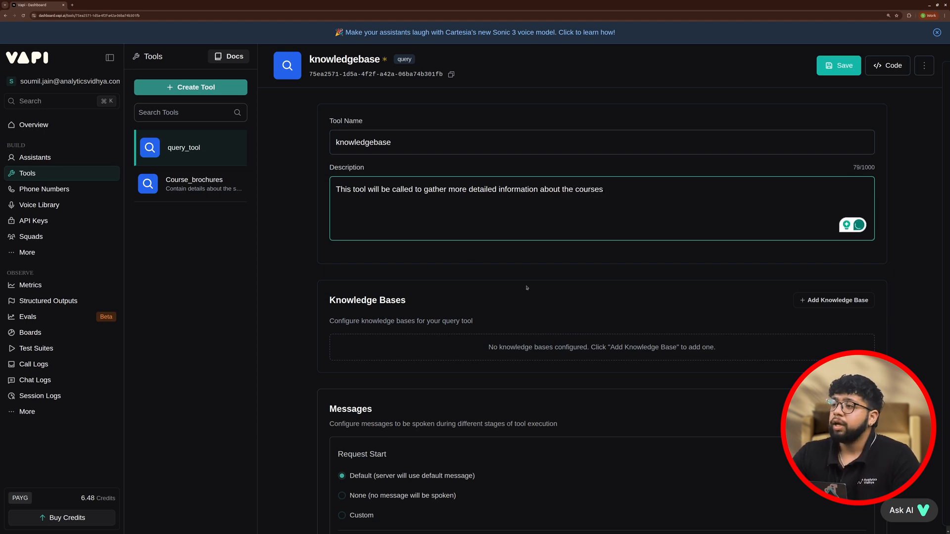
{"action": "left_click", "coordinate": [834, 300]}
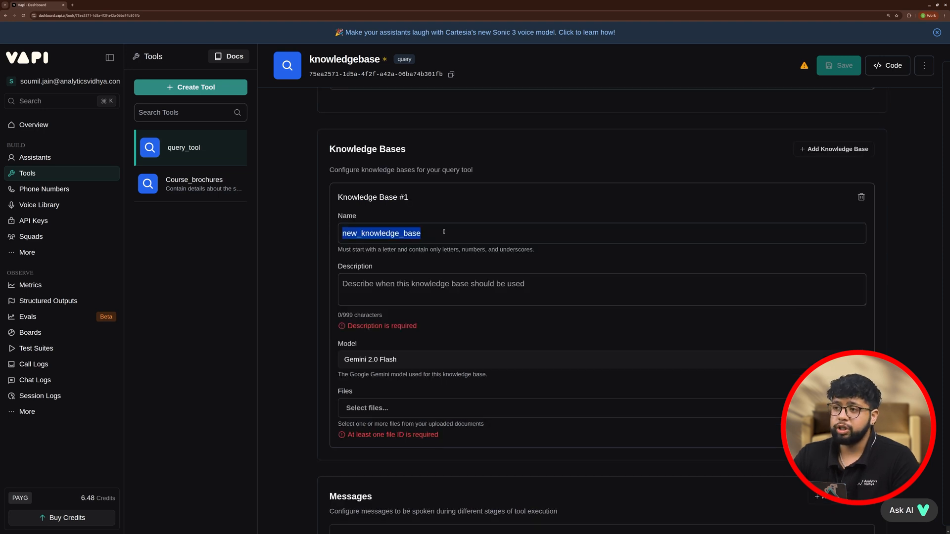
Name the knowledge base Coursebrochure and describe it as containing course information
{"action": "type", "text": "Coursebrochure"}
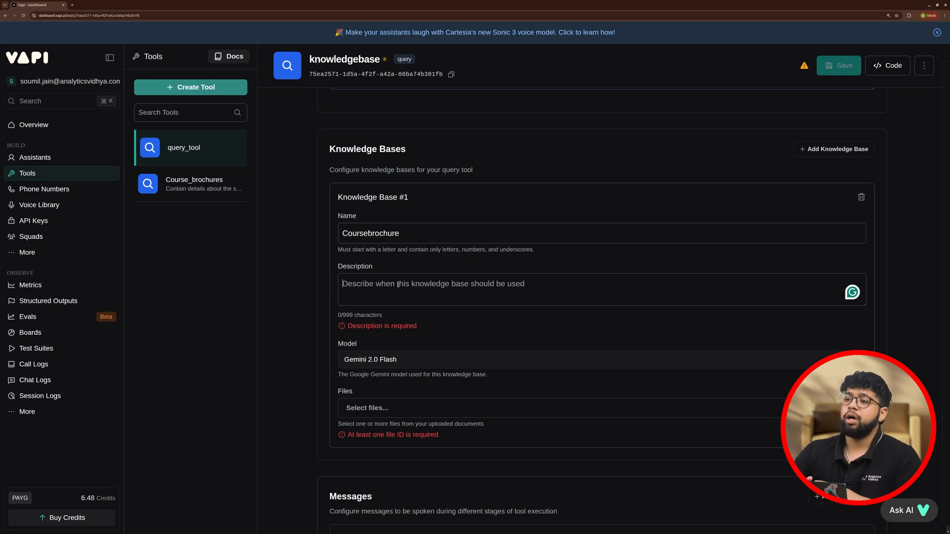
{"action": "type", "text": "C"}
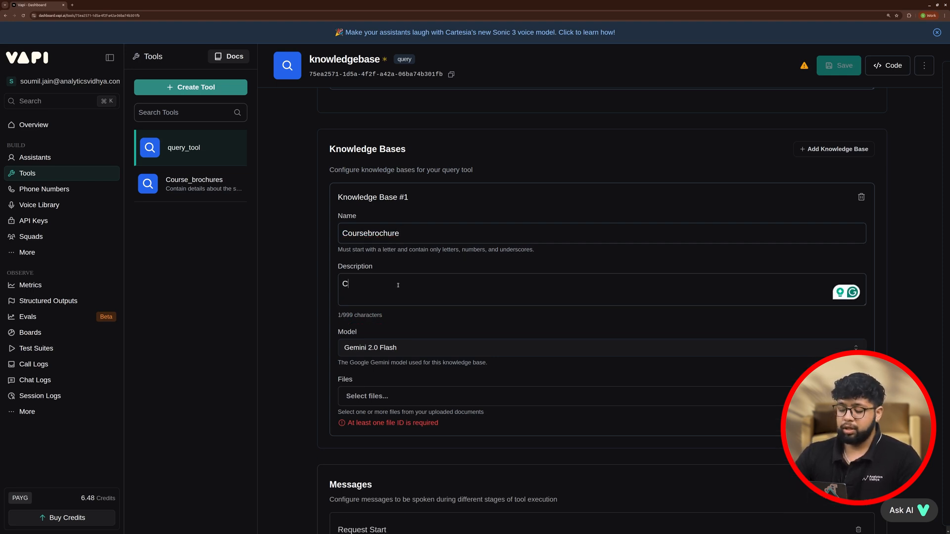
{"action": "type", "text": "ontains information about the cours"}
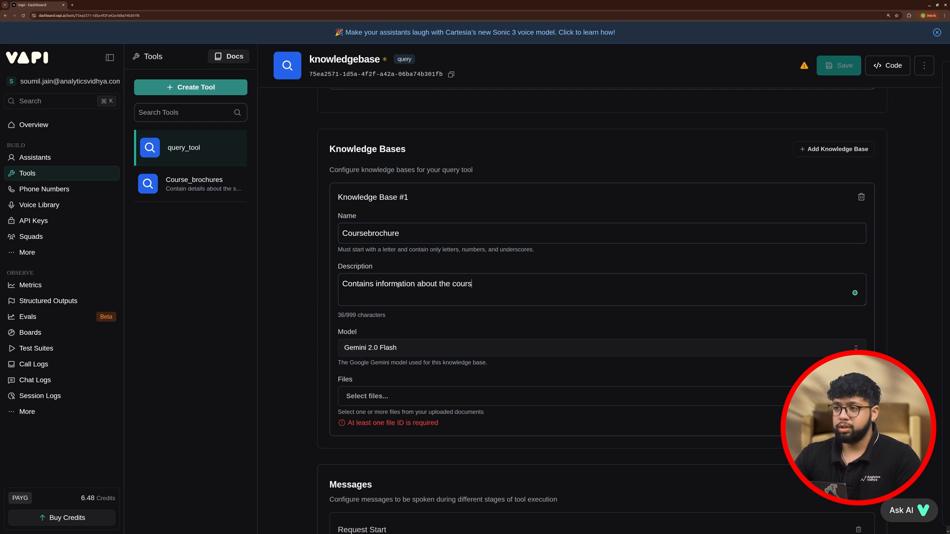
{"action": "type", "text": "es in various programs"}
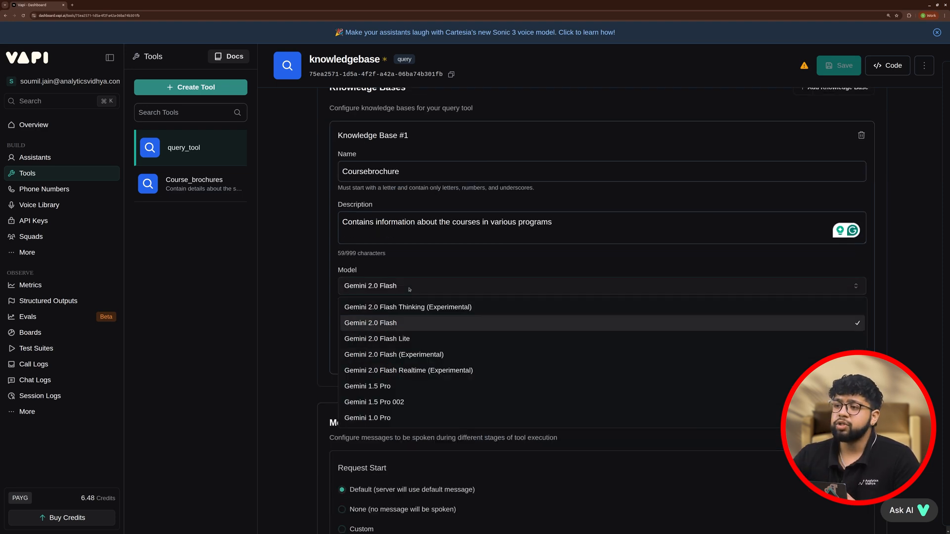
Keep Gemini 2.0 Flash as the model and attach Pinnacle Plus - Curriculum.txt
{"action": "left_click", "coordinate": [370, 322]}
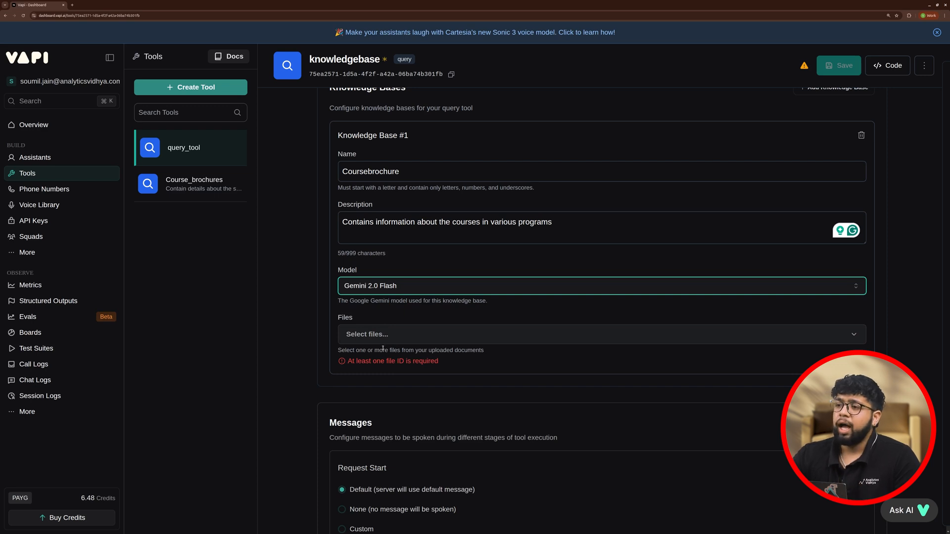
{"action": "left_click", "coordinate": [602, 334]}
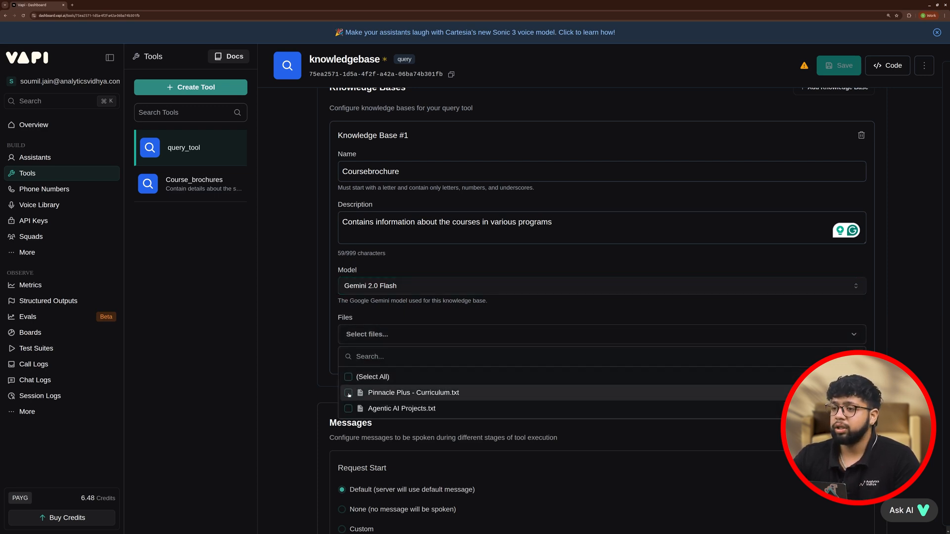
{"action": "left_click", "coordinate": [348, 393]}
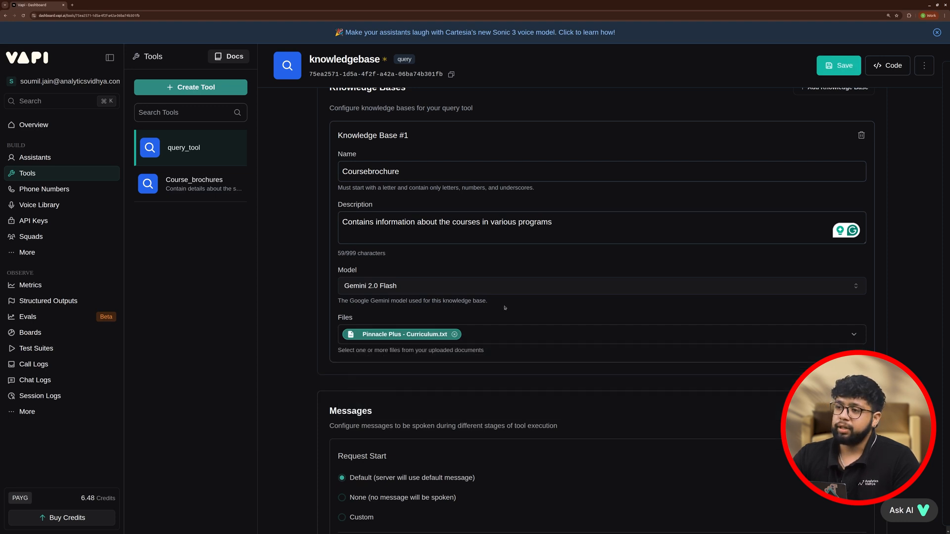
{"action": "scroll", "scroll_direction": "down", "scroll_amount": 3}
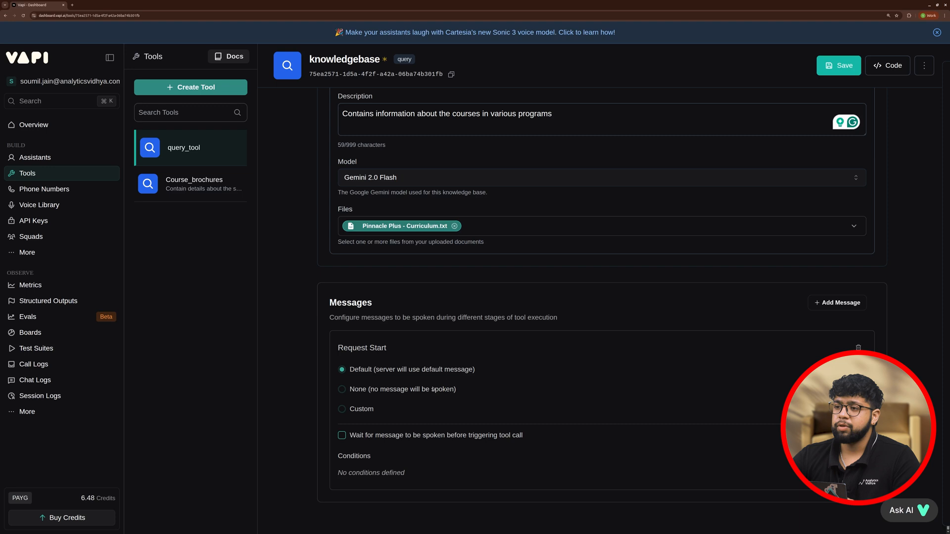
Save the knowledgebase tool with a custom 'Please hold on.' request-start message and return to Avi
{"action": "left_click", "coordinate": [341, 409]}
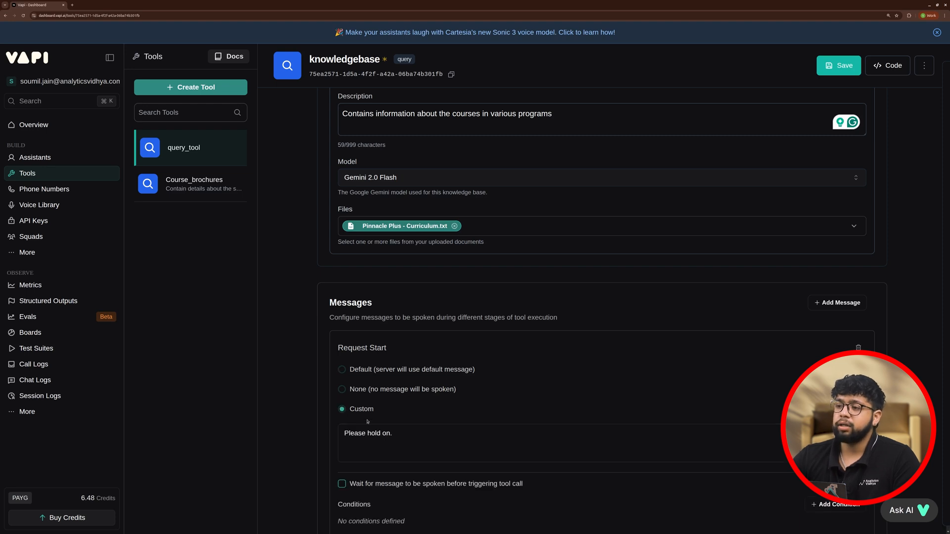
{"action": "scroll", "scroll_direction": "down", "scroll_amount": 3}
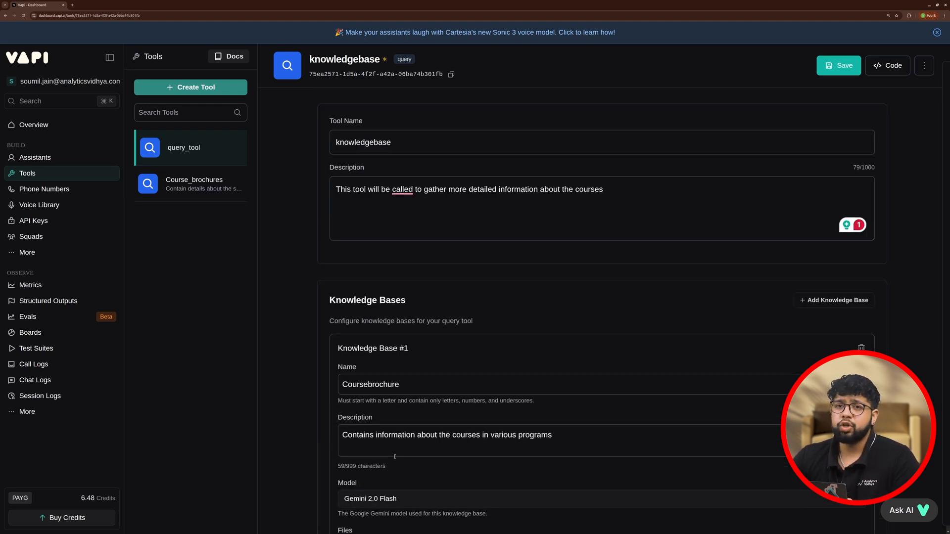
{"action": "mouse_move", "coordinate": [749, 97]}
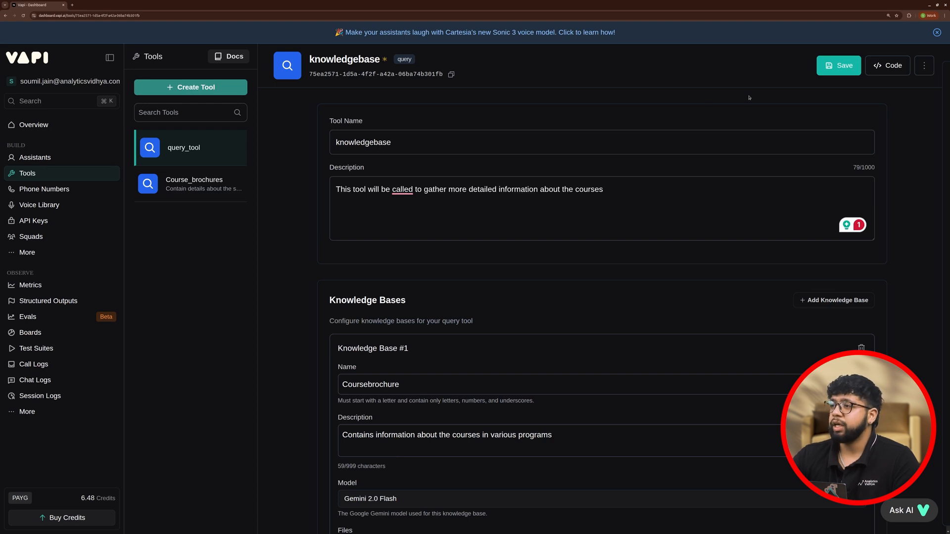
{"action": "left_click", "coordinate": [839, 66]}
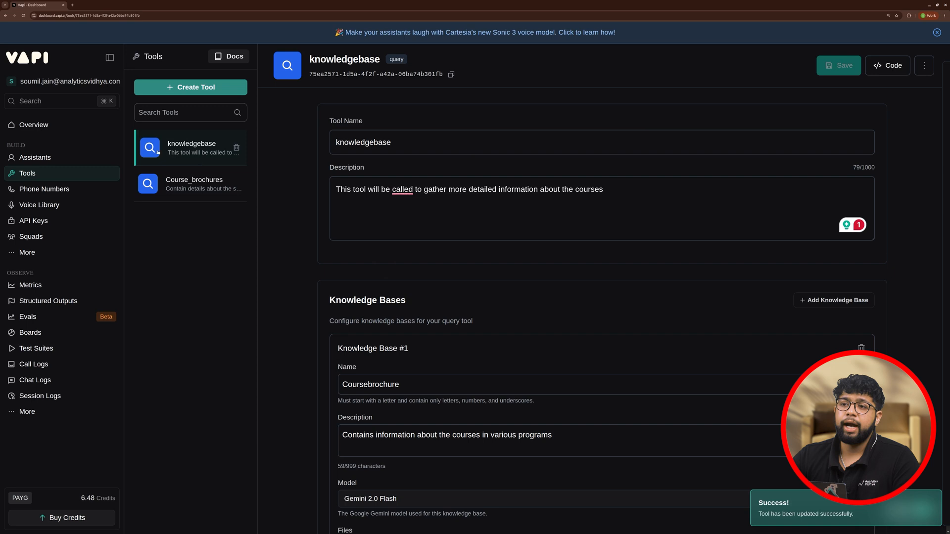
{"action": "left_click", "coordinate": [28, 157]}
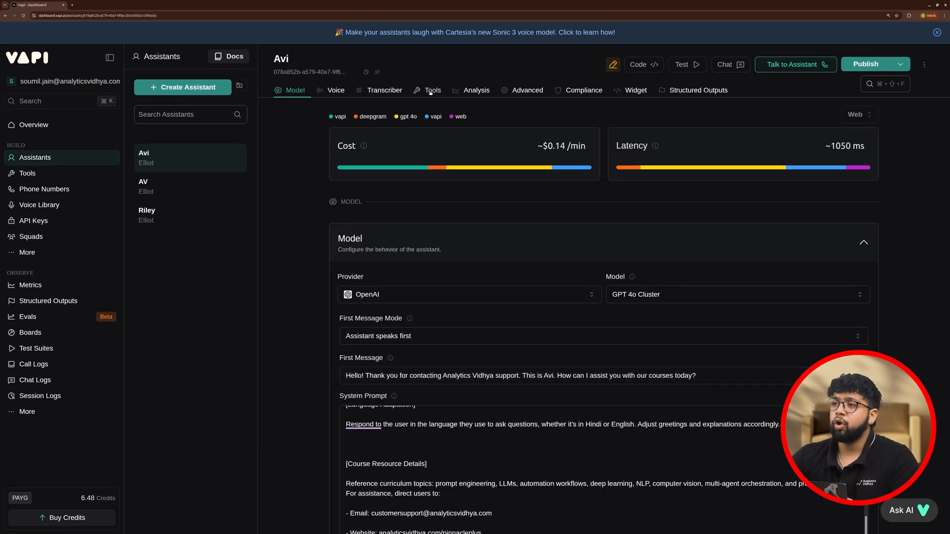
Link the knowledgebase tool to the Avi assistant from its Tools settings
{"action": "left_click", "coordinate": [432, 90]}
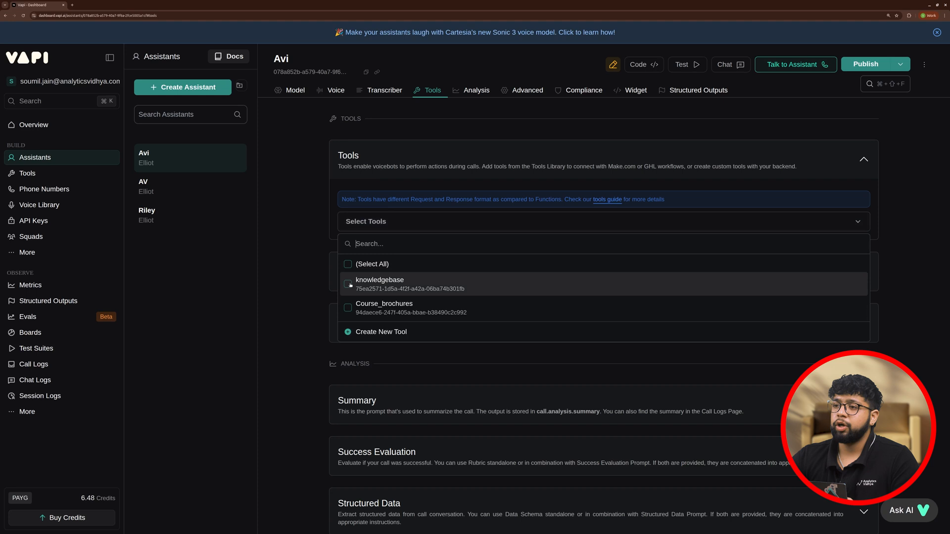
{"action": "left_click", "coordinate": [295, 90]}
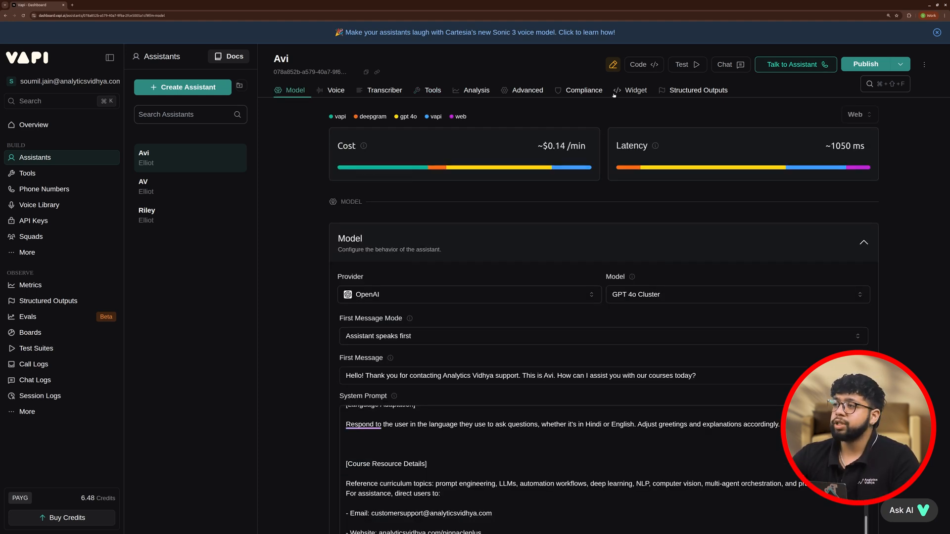
Publish the updated Avi assistant and start a voice call with it
{"action": "left_click", "coordinate": [865, 65]}
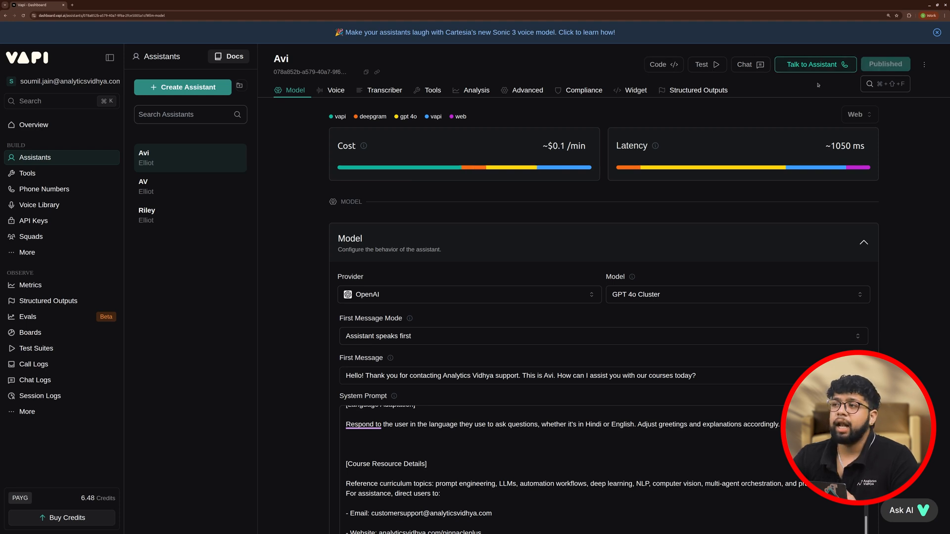
{"action": "left_click", "coordinate": [816, 64]}
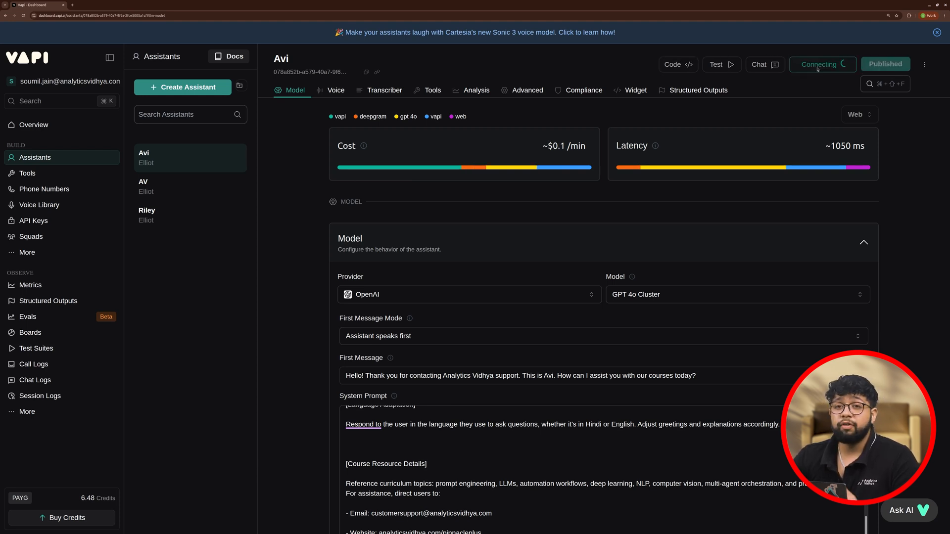